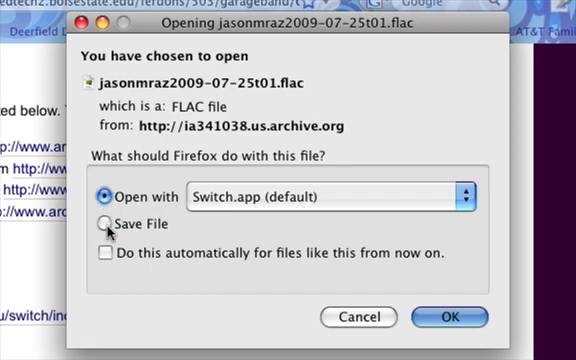
# Choose Save File for the downloaded FLAC recording and confirm the download
pyautogui.click(106, 222)
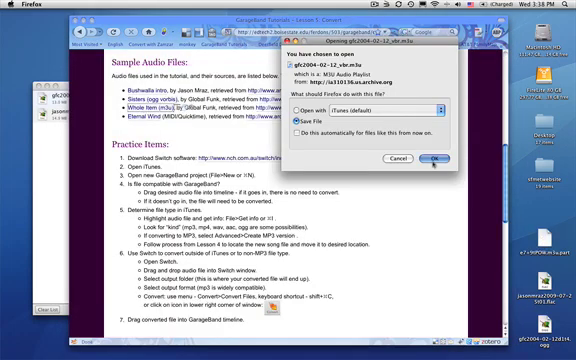
pyautogui.click(432, 158)
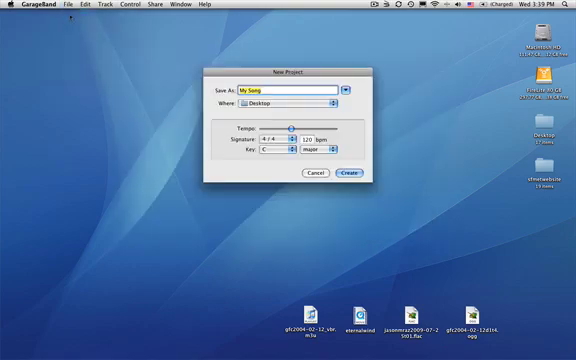
# Name the new project 'Converting Songs' on the Desktop and create it
pyautogui.write('Con')
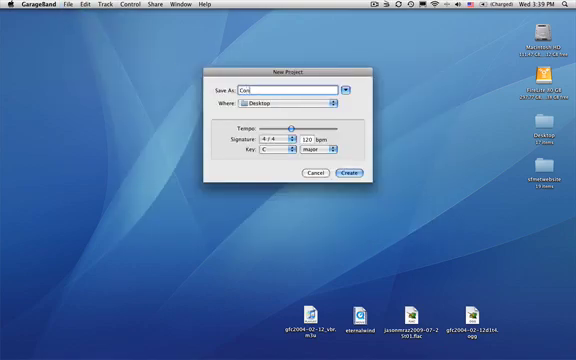
pyautogui.write('Converting Songs')
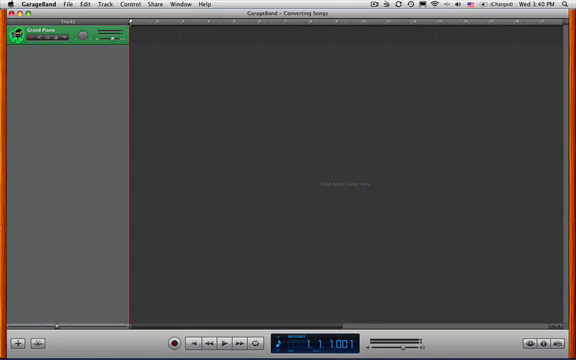
pyautogui.click(100, 6)
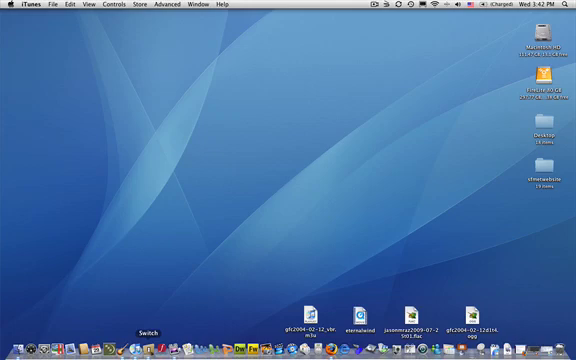
# Launch Switch and add the .ogg, .flac and .wma files for mp3 conversion
pyautogui.click(146, 326)
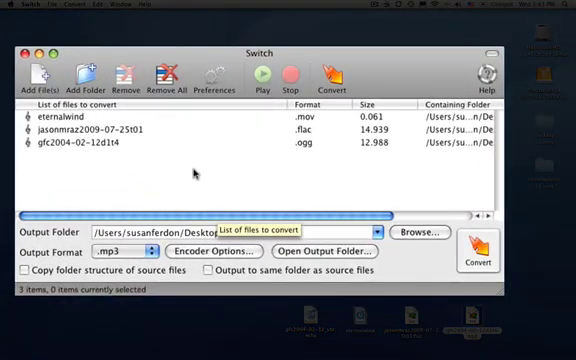
pyautogui.click(280, 228)
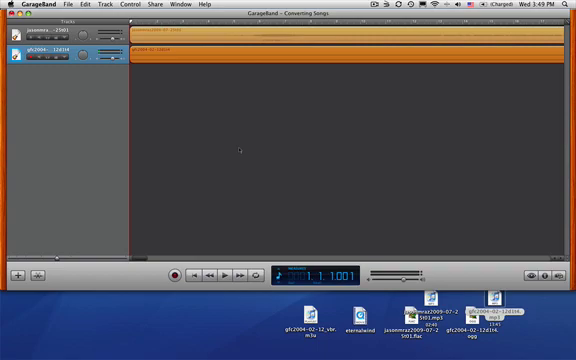
pyautogui.moveTo(370, 316)
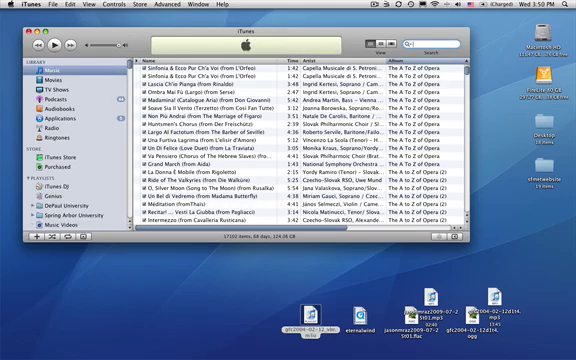
# Filter the iTunes library to the 'eternalwind' tracks via the search field
pyautogui.write('eternalwind')
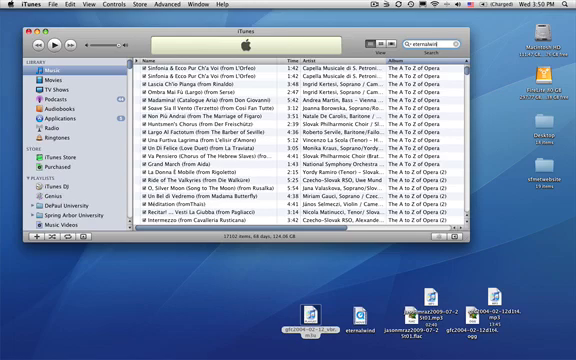
pyautogui.write('eternalwind')
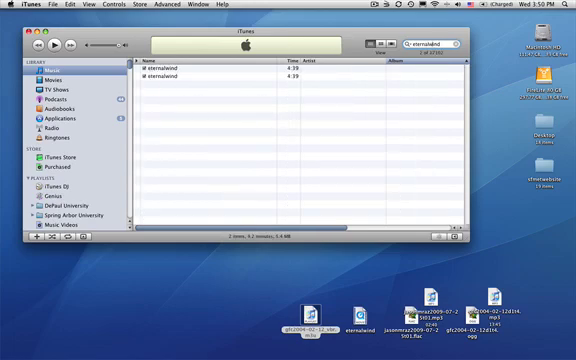